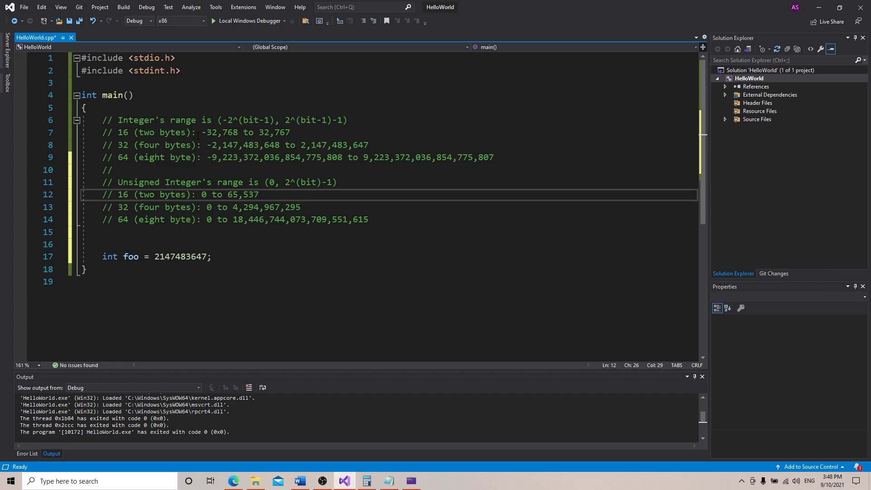
Highlight the 16-bit signed range from -32,768 to 32,767.
click(201, 132)
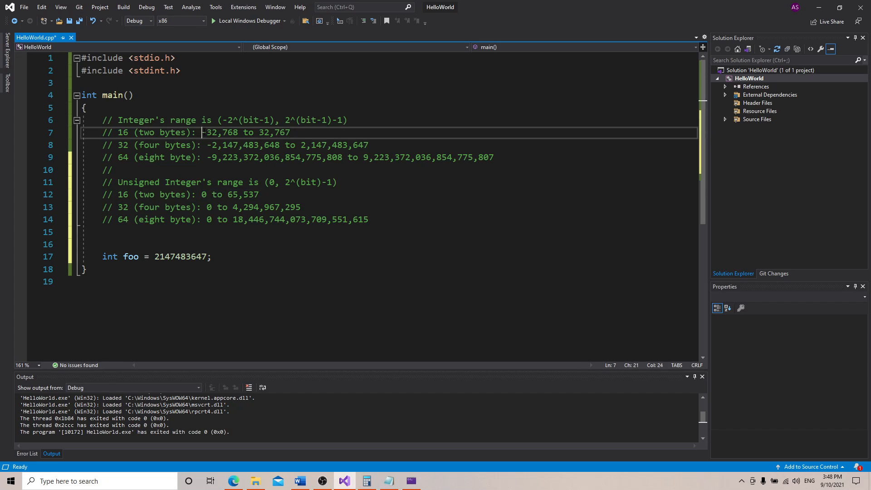
double_click(219, 132)
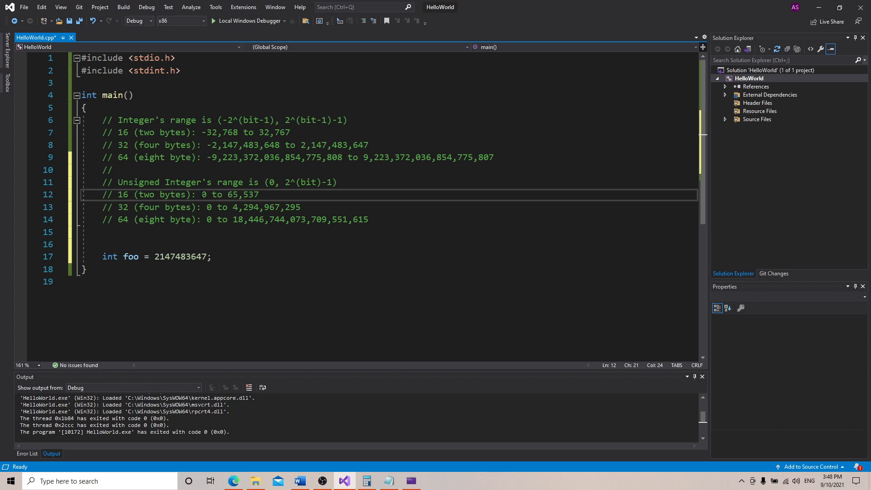
drag(201, 194, 258, 193)
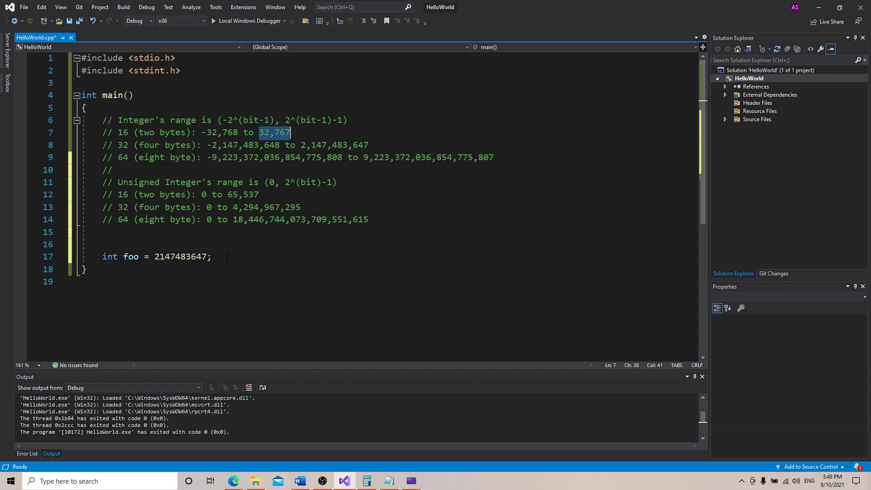
Add printf("foo is %d\n", foo) and foo + 1 below foo, then run the program.
text(printf(")
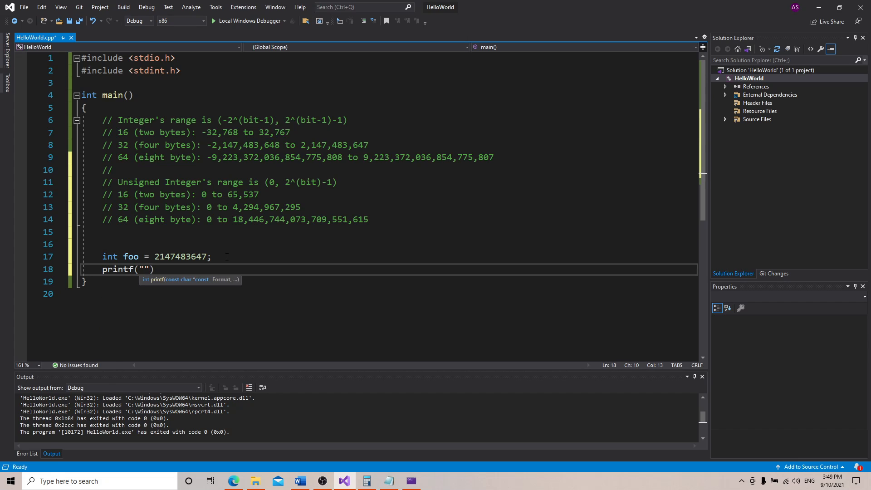
text(foo is)
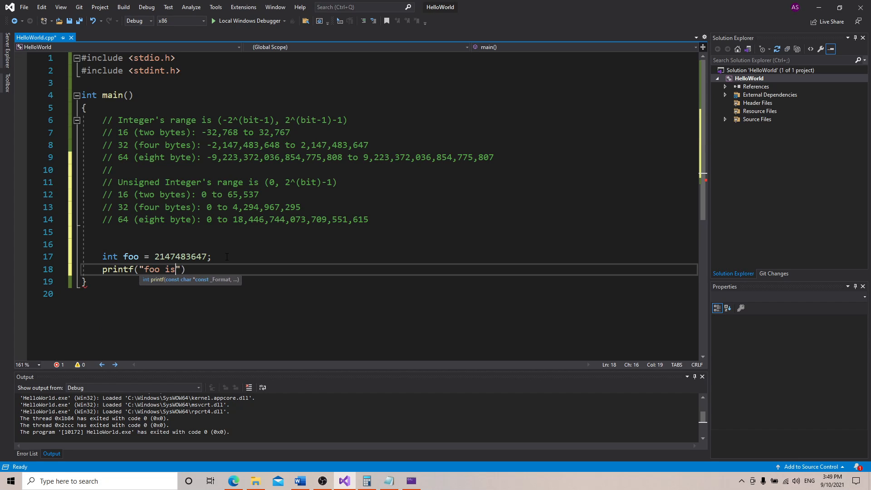
text(%)
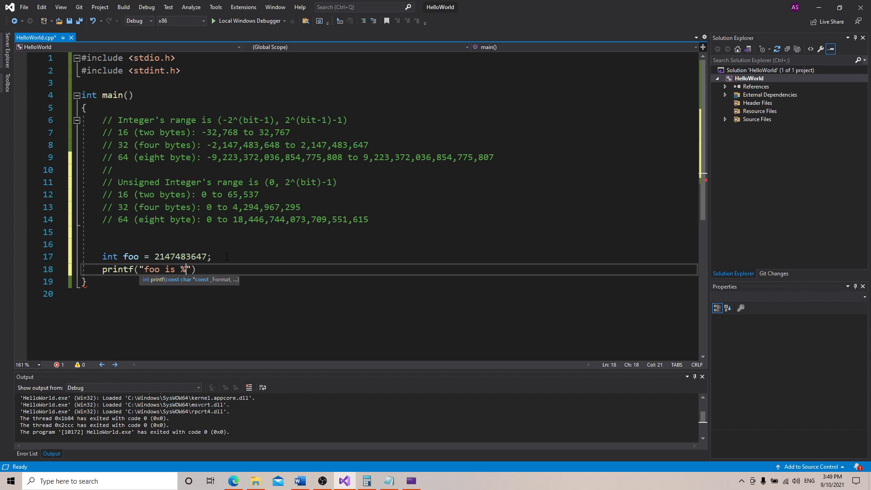
text(d\n)
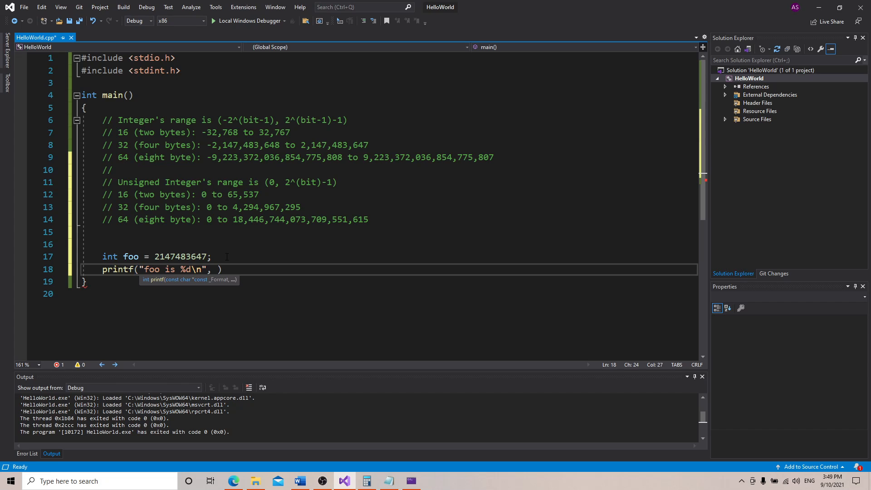
text(foo)
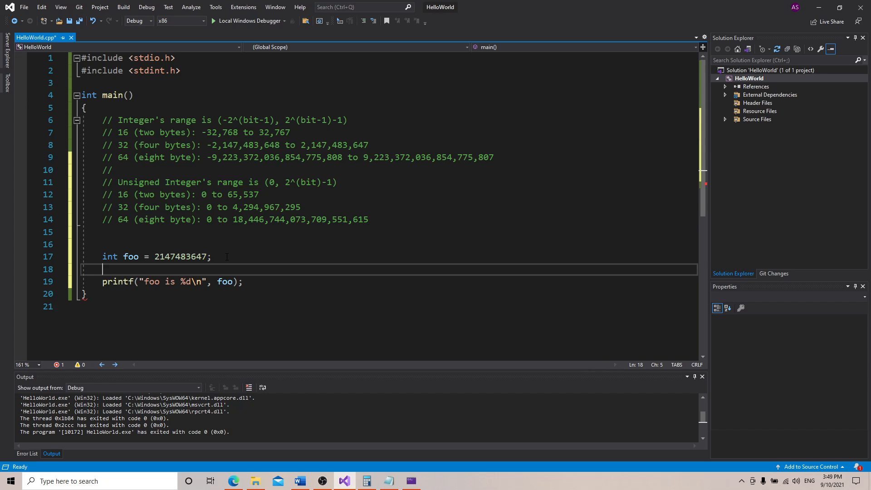
text(foo + 1;)
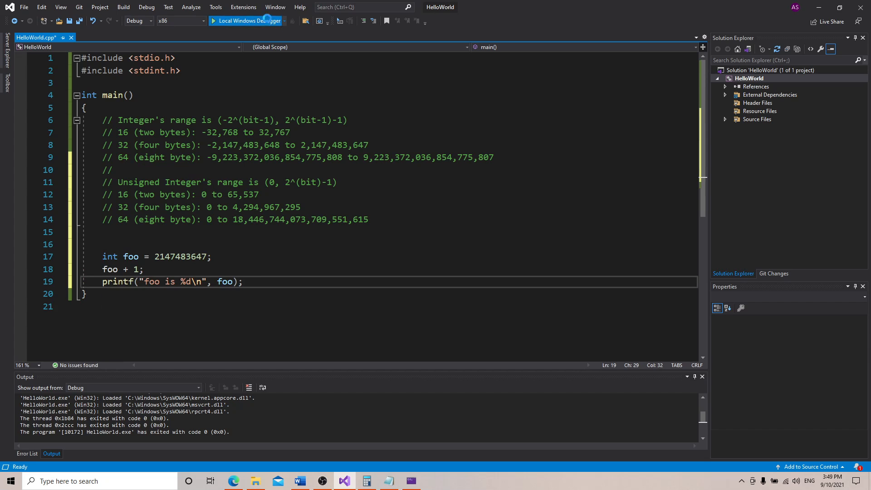
click(246, 21)
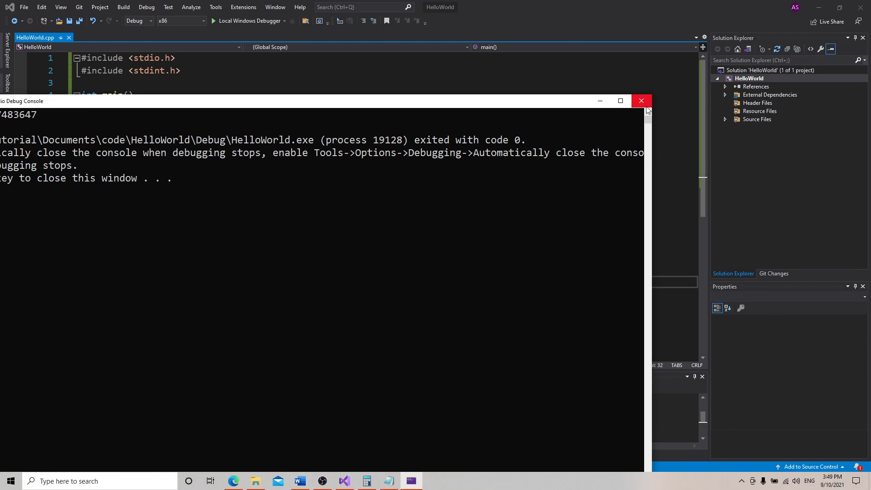
Close the debug console window.
click(641, 100)
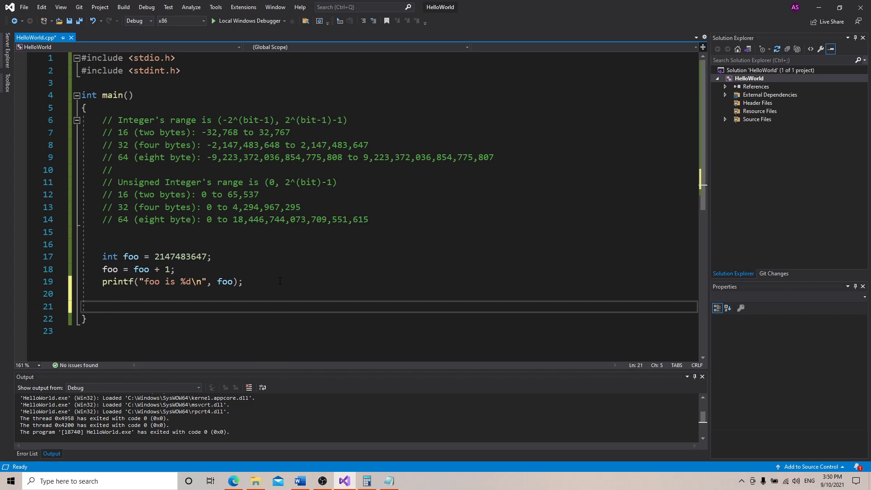
text(u)
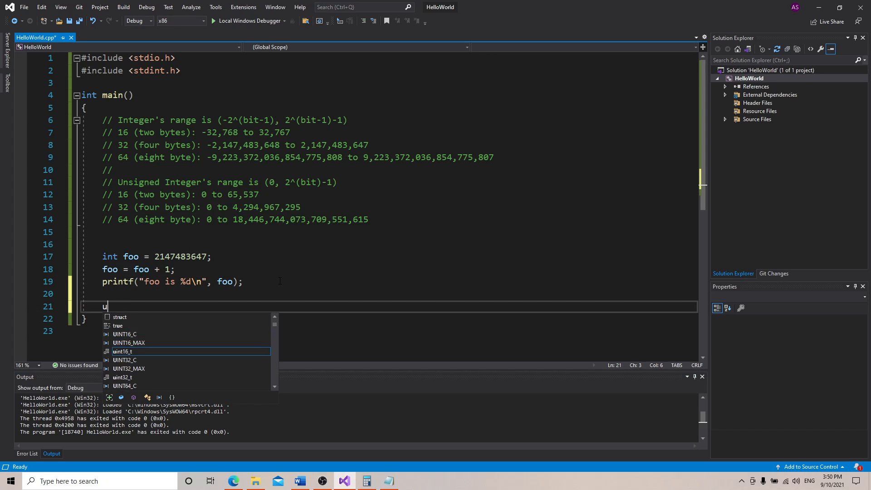
text(nsigned i)
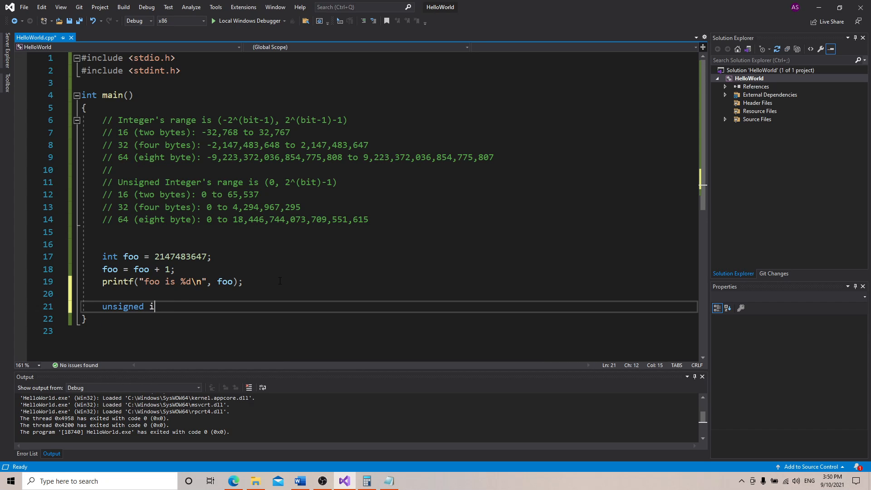
text(nt bar)
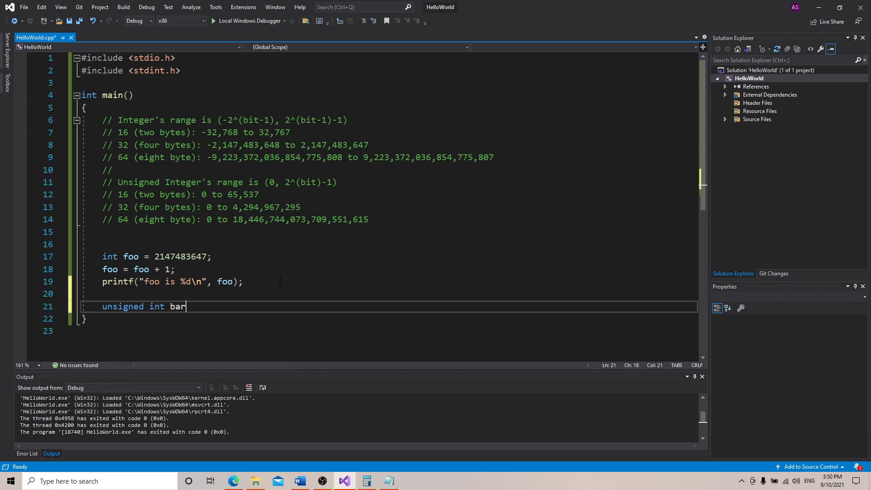
text(=)
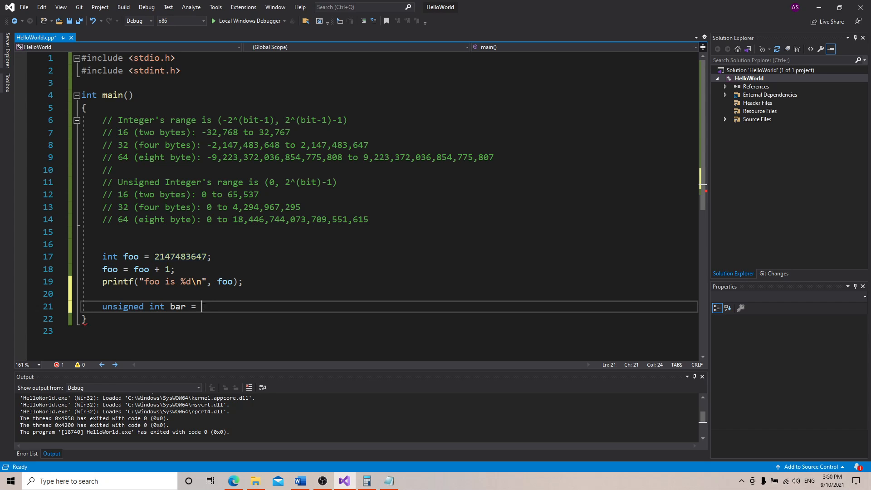
text(2147483647;)
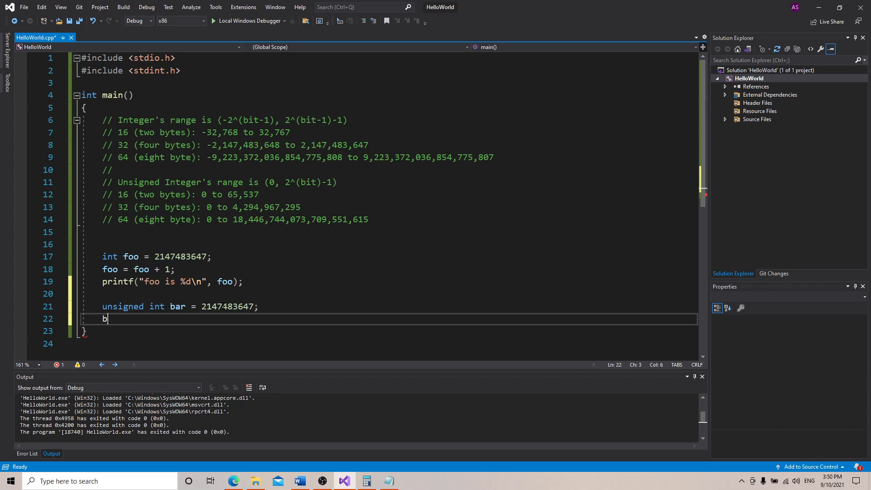
text(ar = bar + 1)
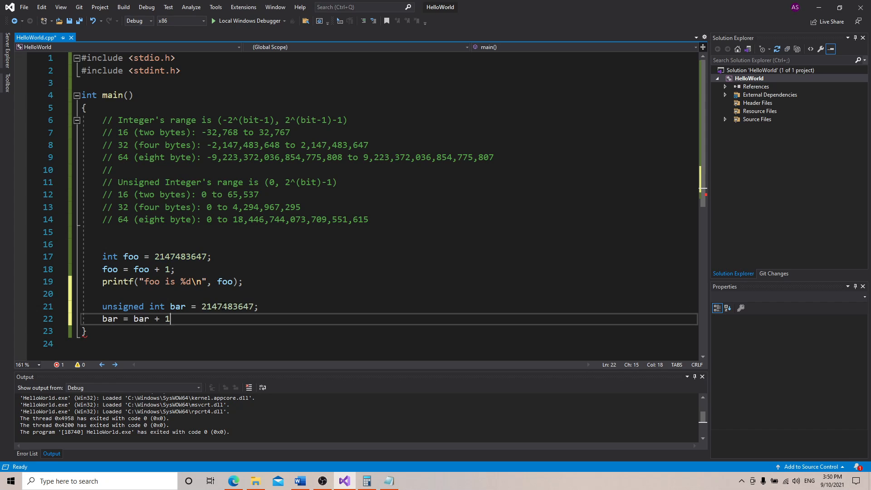
text(;)
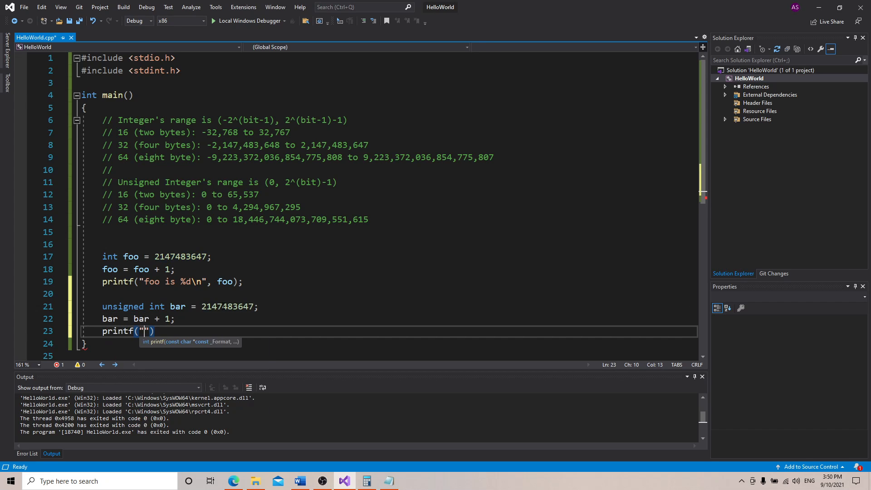
Print bar with printf("bar is %u\n", bar).
text(bar is)
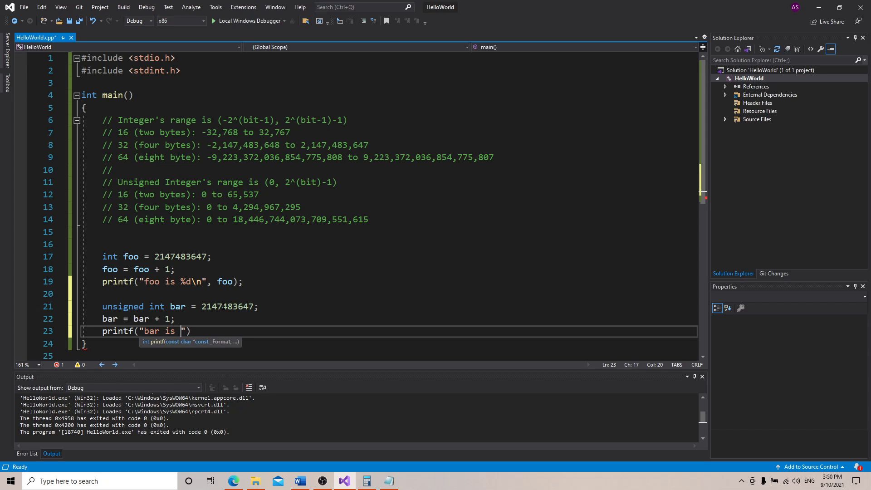
text(%u)
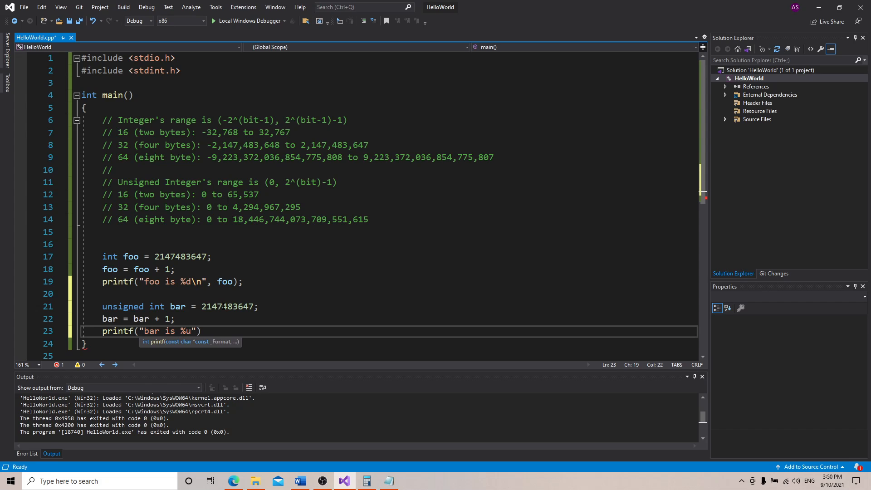
text(\n)
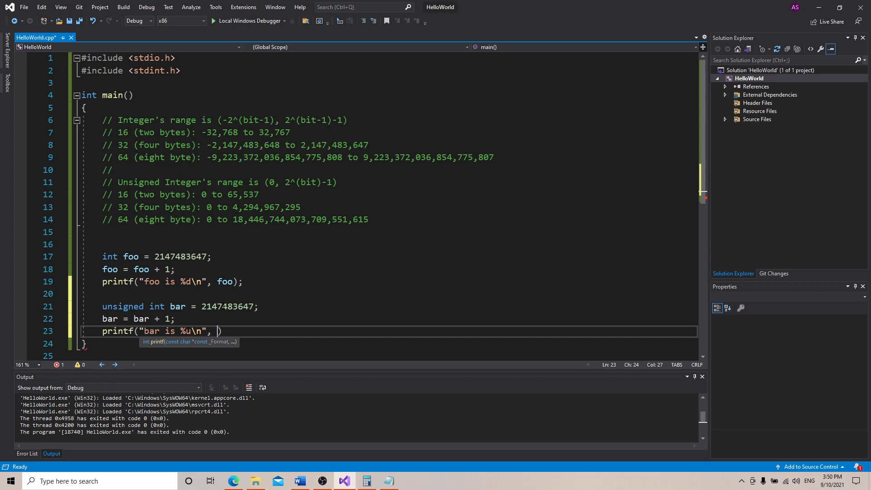
text(bar)
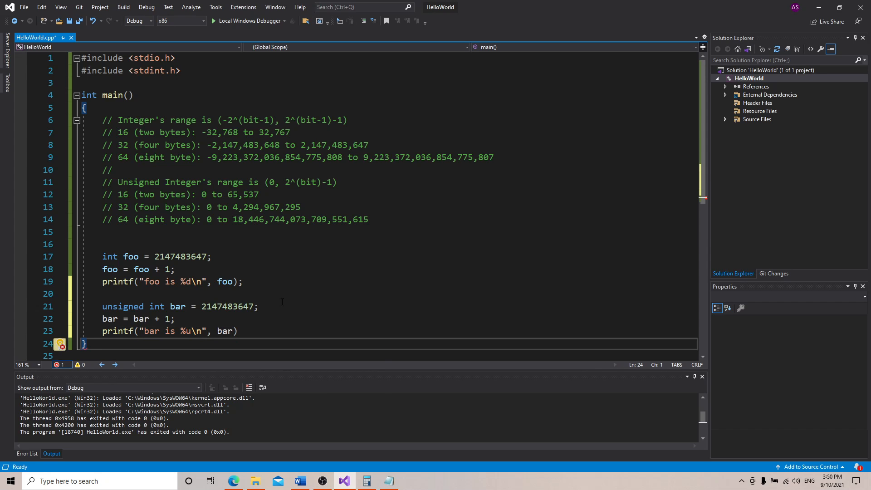
text(;)
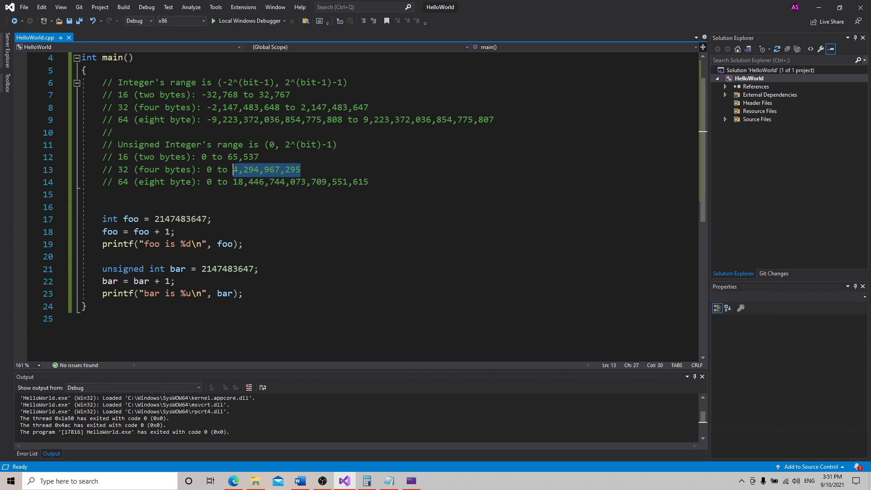
mouse_move(272, 260)
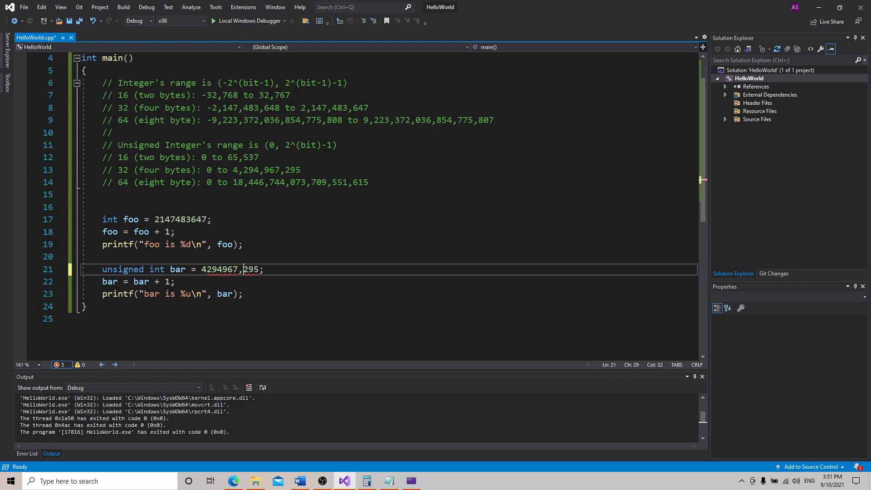
key(Backspace)
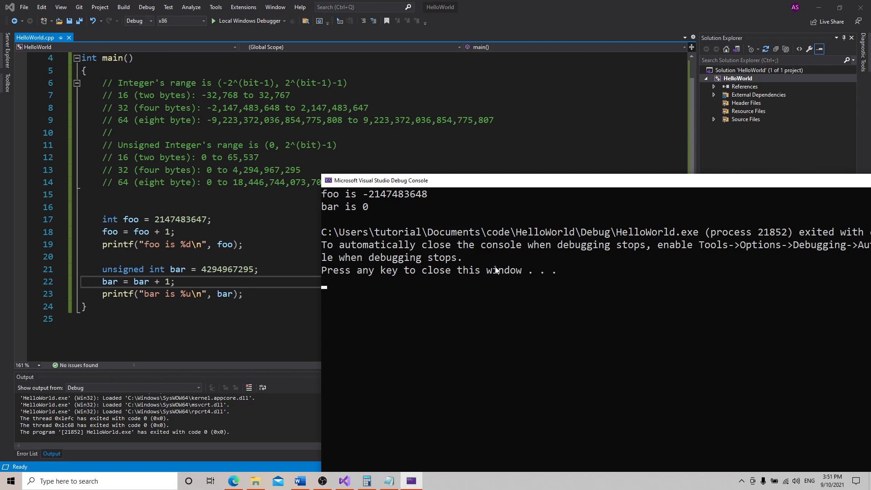
mouse_move(379, 194)
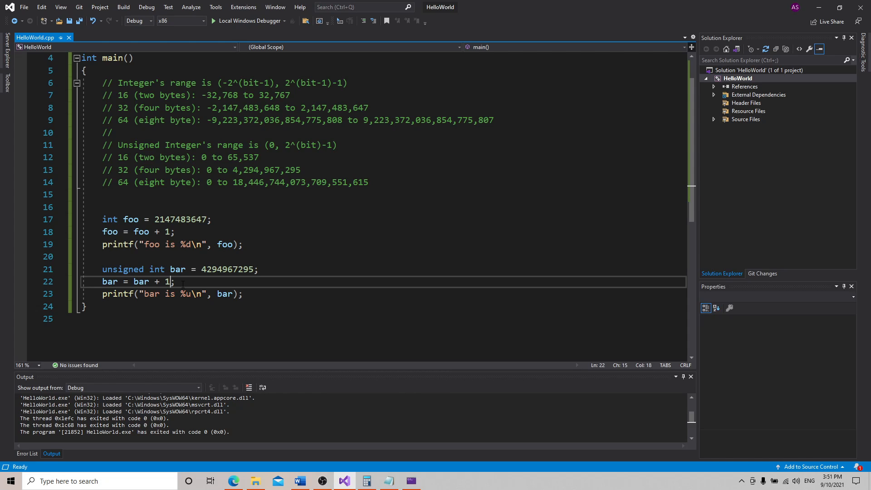
Change bar's increment to 15 and rerun the program.
text(5)
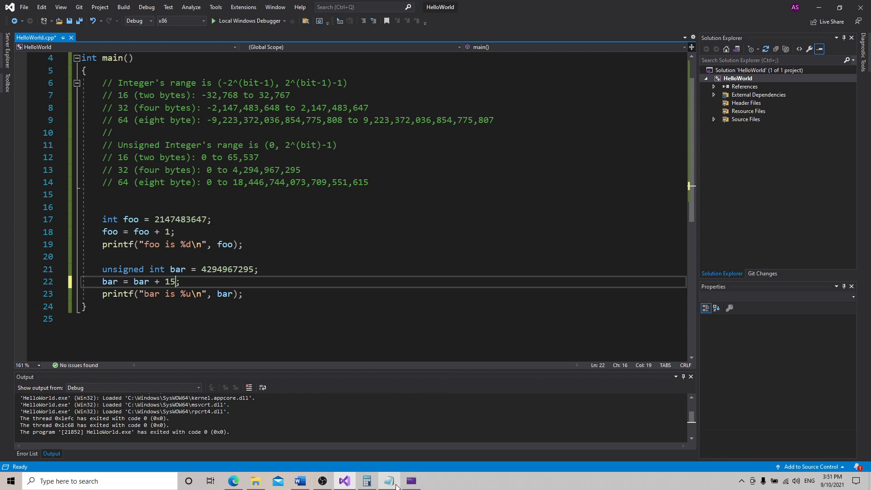
click(249, 21)
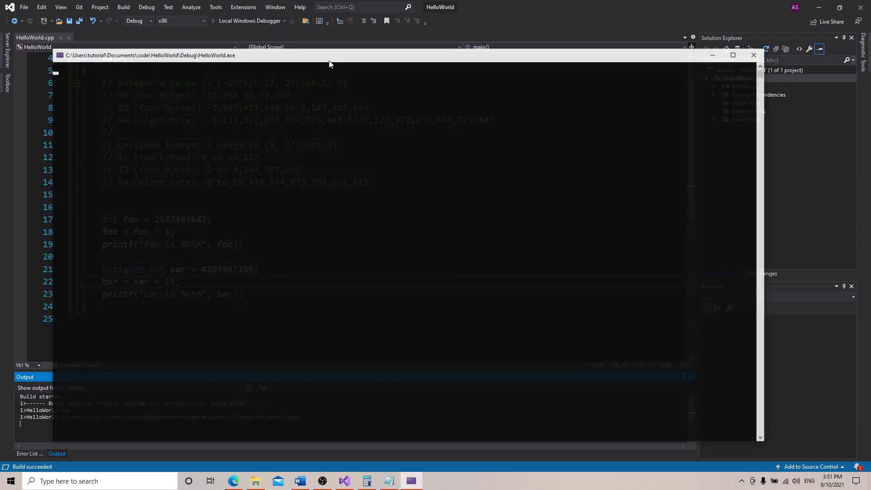
click(249, 21)
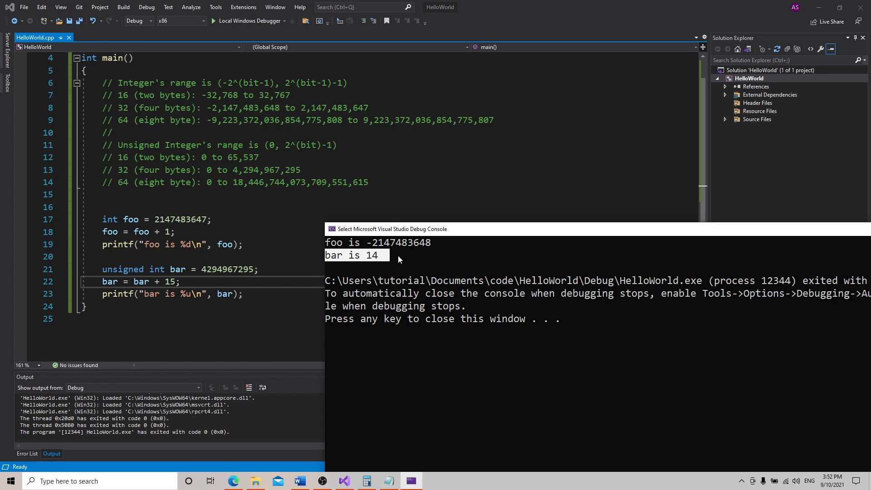
Select the 'bar is 14' output line, then return to the source code.
double_click(371, 255)
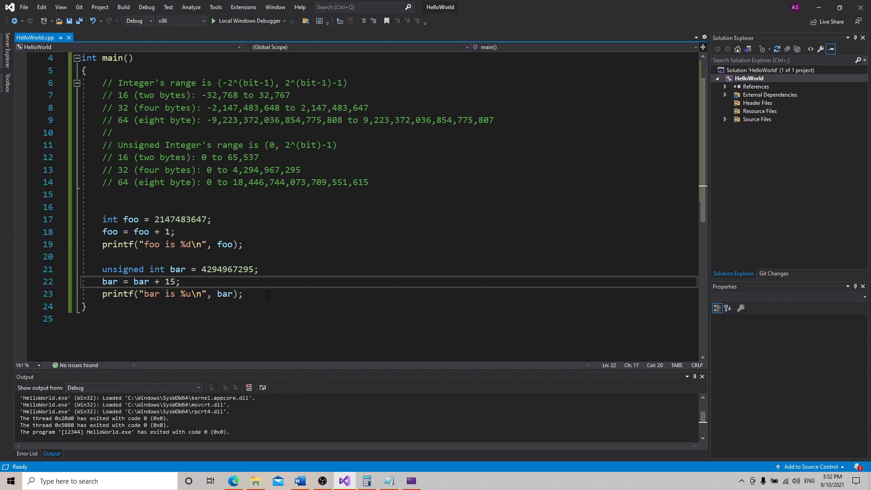
click(271, 294)
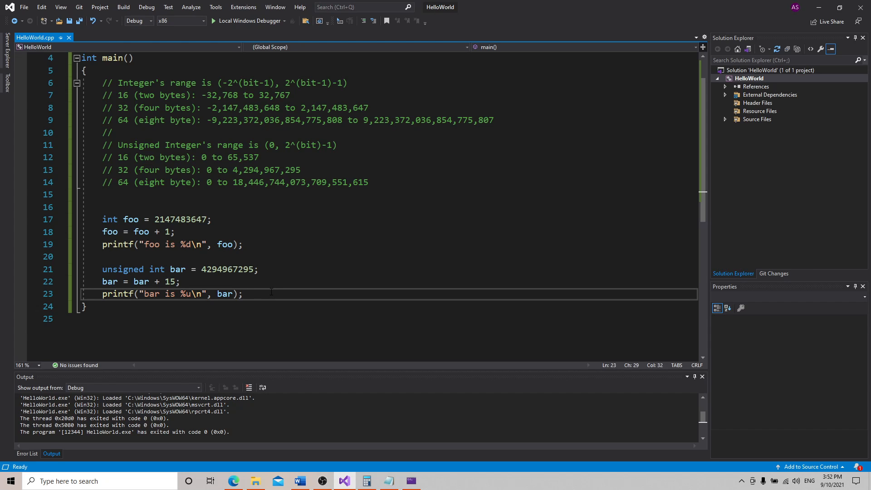
click(243, 294)
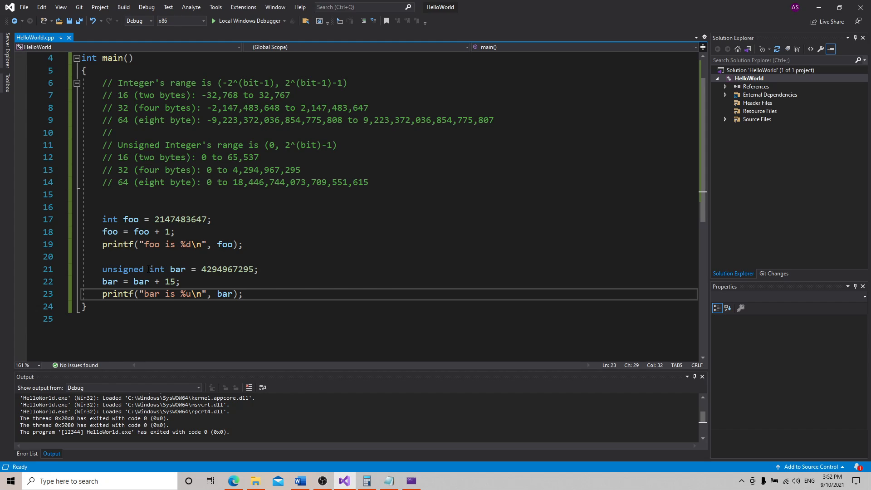
text(long long)
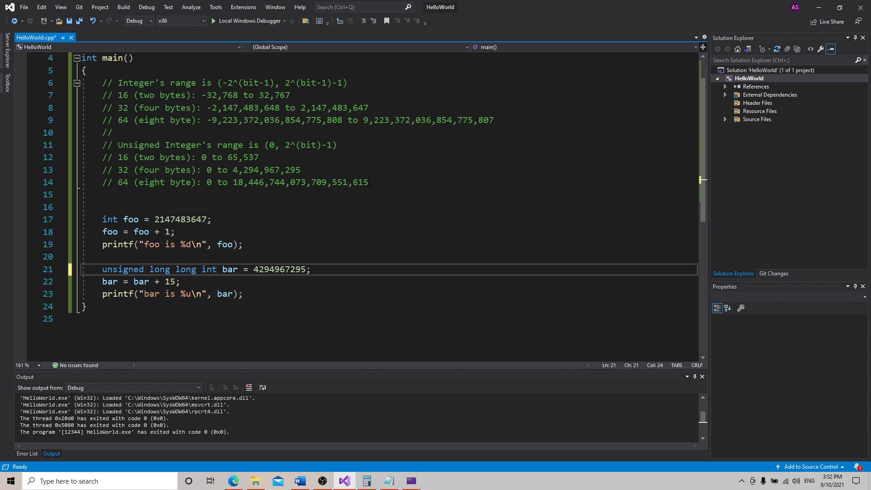
drag(233, 182, 368, 182)
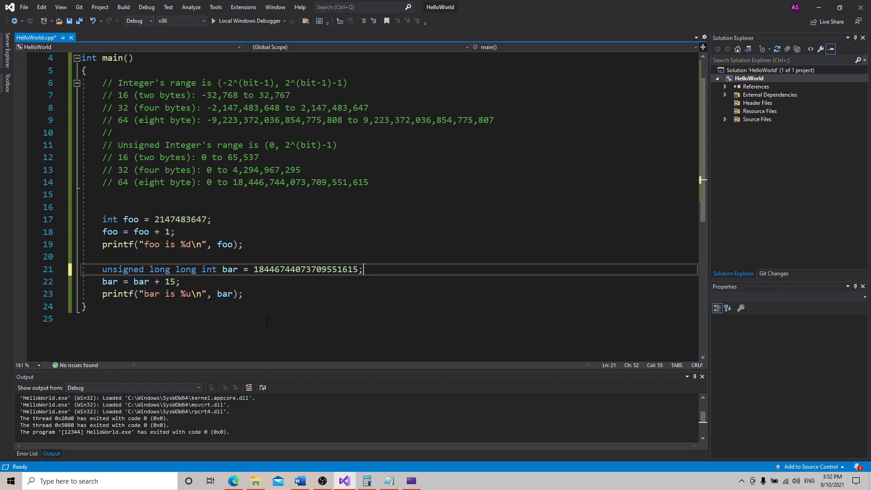
click(166, 294)
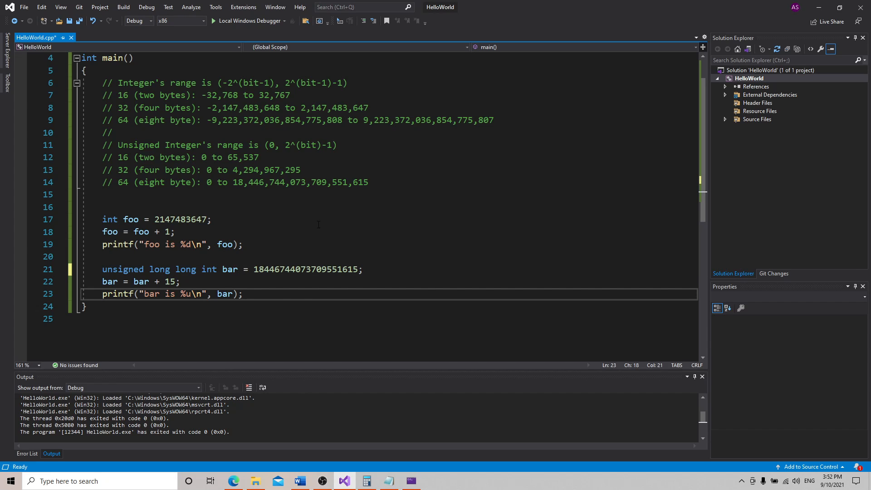
text(ll)
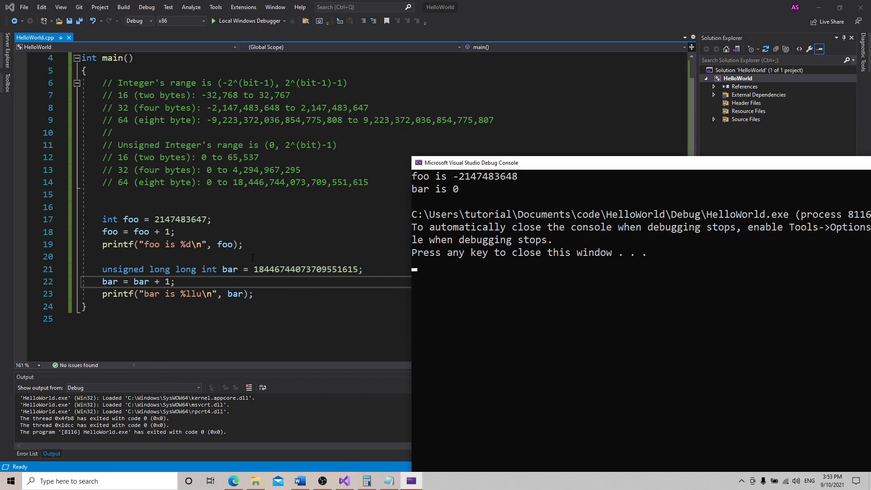
Restore bar = bar + 15 and run the rebuilt program.
text(5)
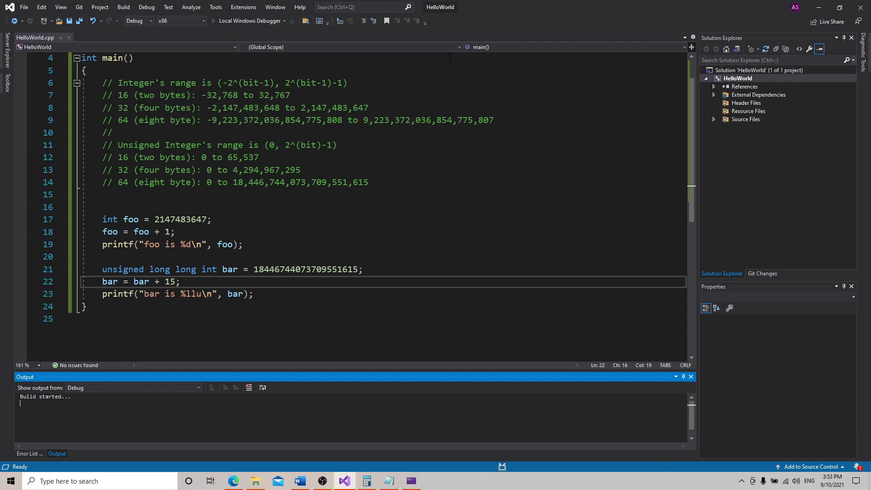
click(248, 21)
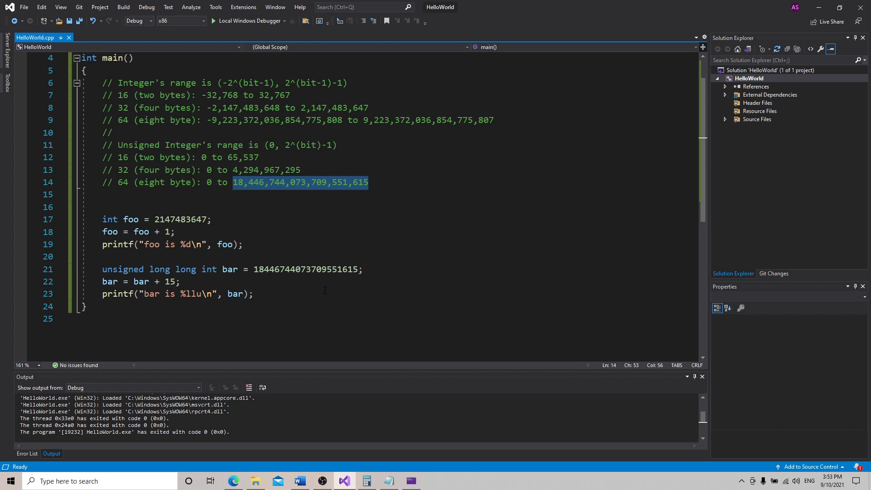
mouse_move(287, 293)
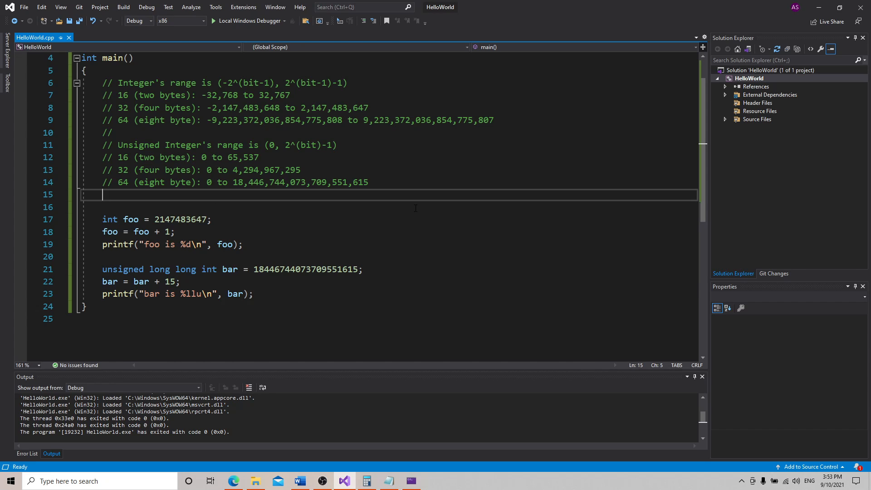
Add a uint32_t line, declare foo as uint32_t, and print foo with %u.
text(int32)
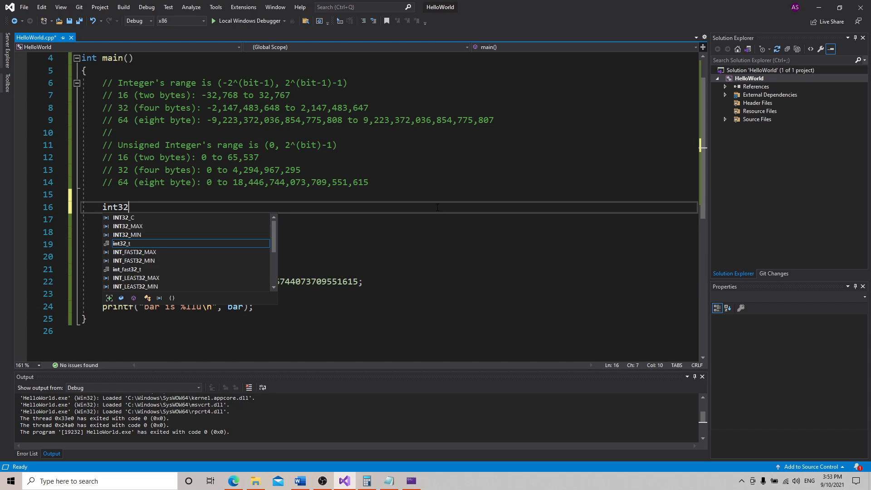
click(121, 244)
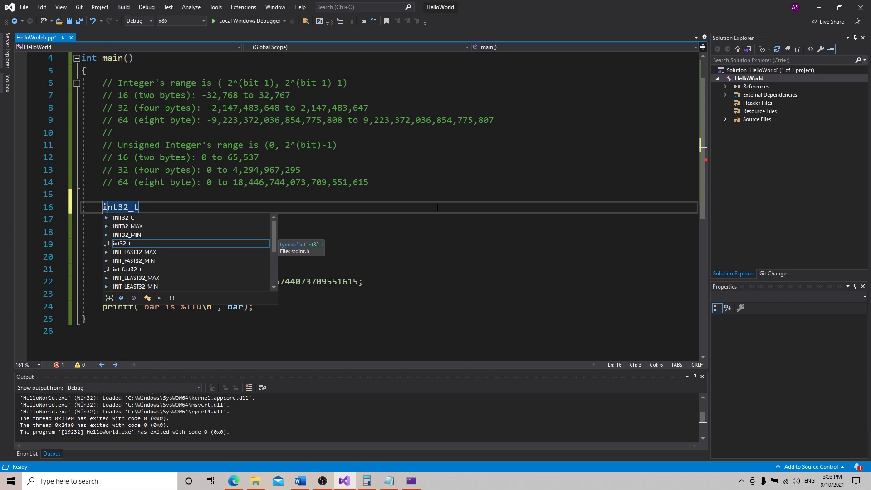
text(u)
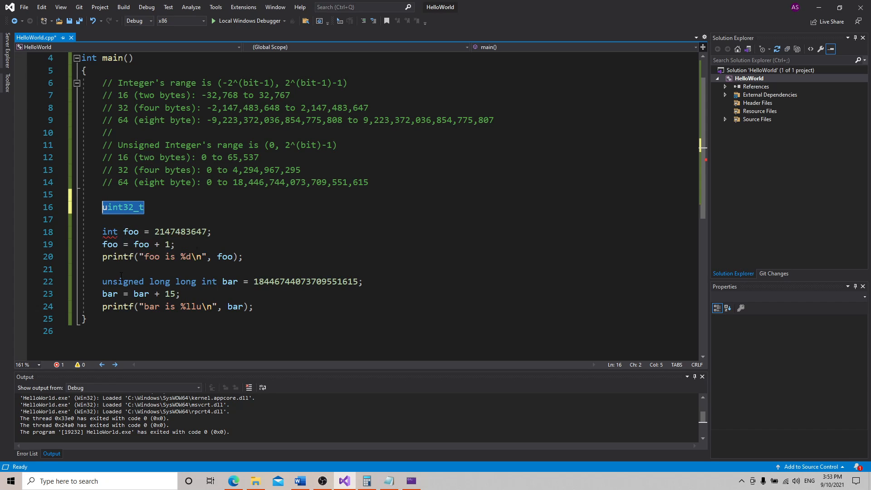
double_click(109, 232)
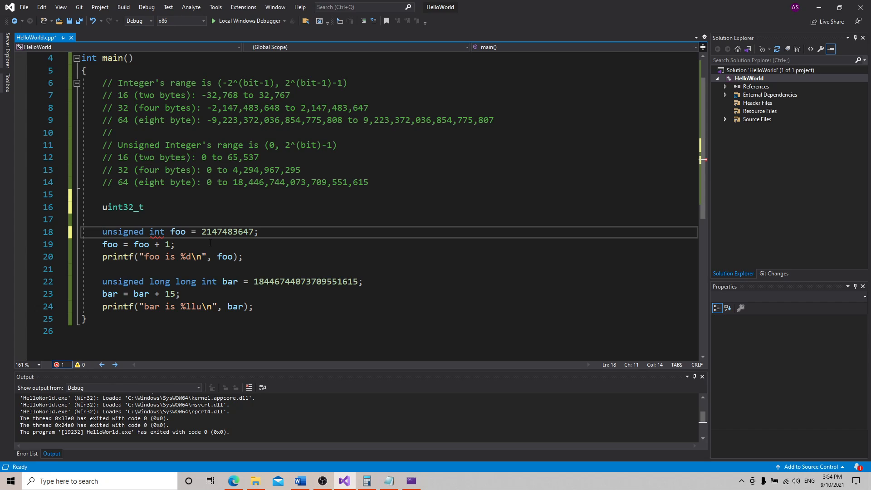
key(Backspace)
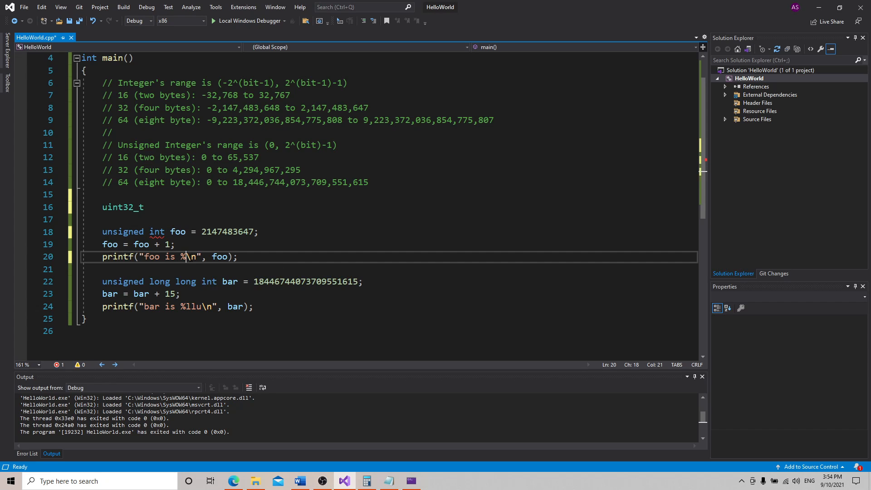
text(u)
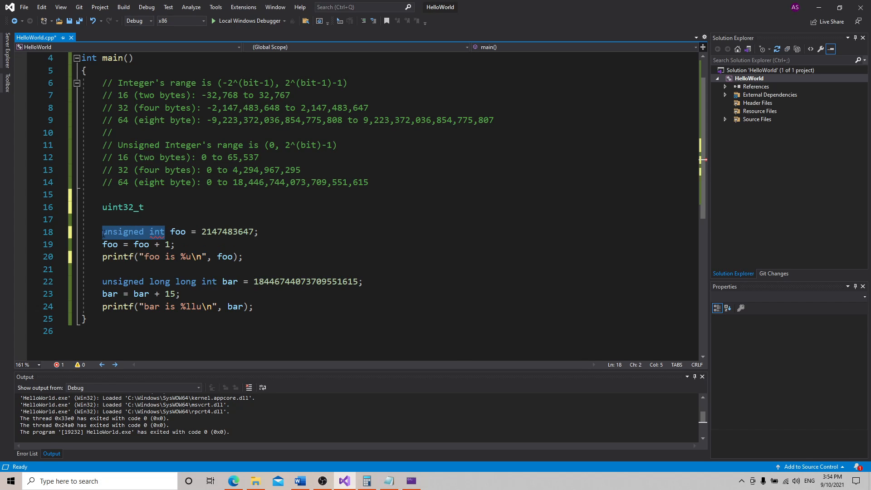
text(uint32_t)
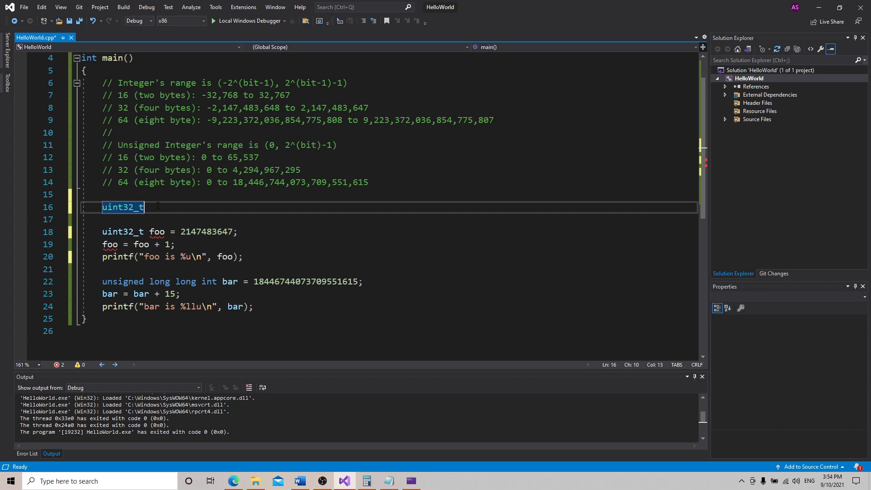
Write the comment uint32_t = (my) int, or long int.
text(=)
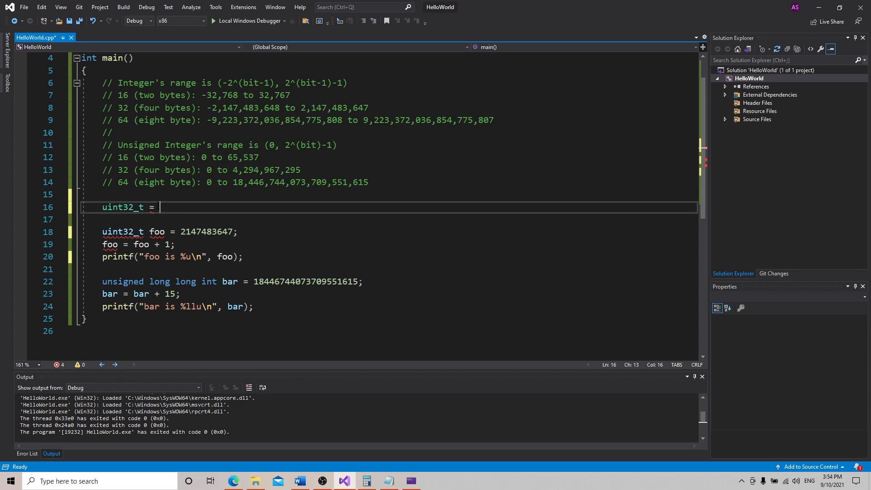
text((my))
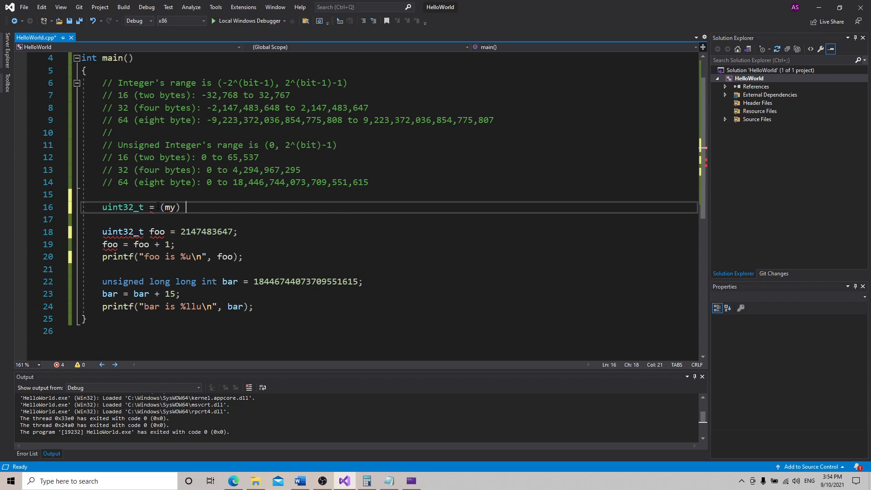
text(int, or)
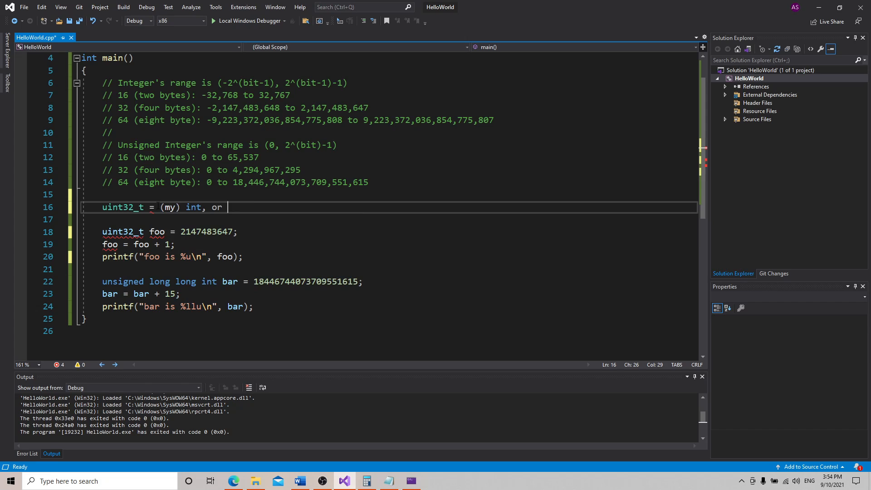
text(long int)
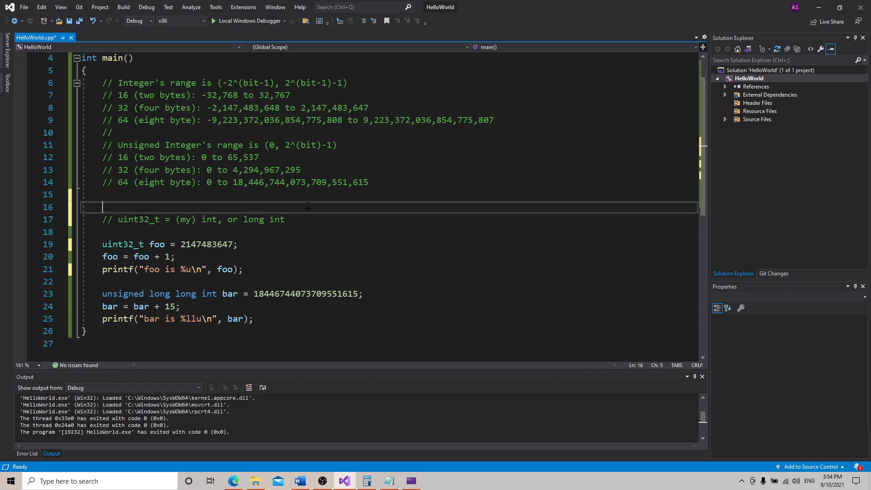
Add comments // uint16_t = short and // uint64_t = long long int.
text(// uint)
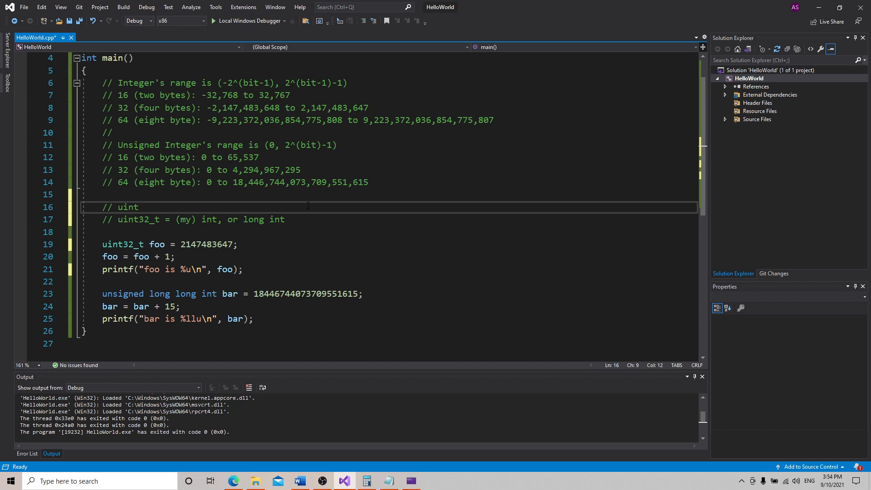
text(16_t =)
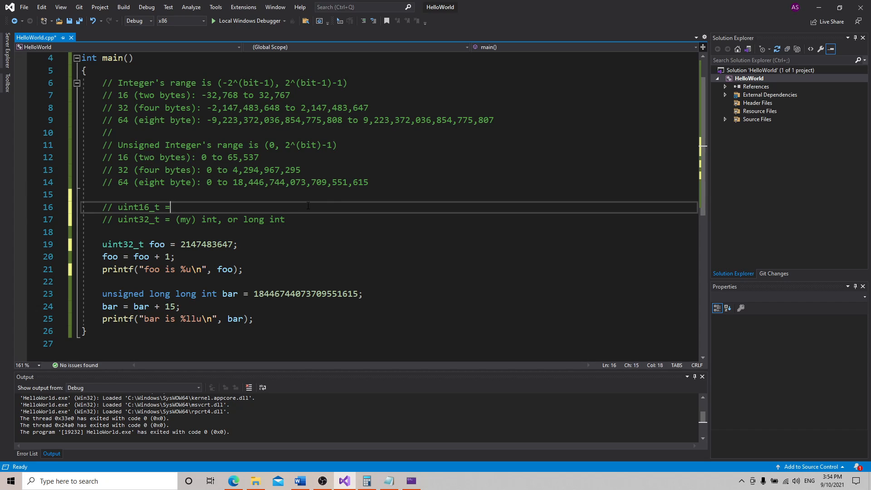
text(short)
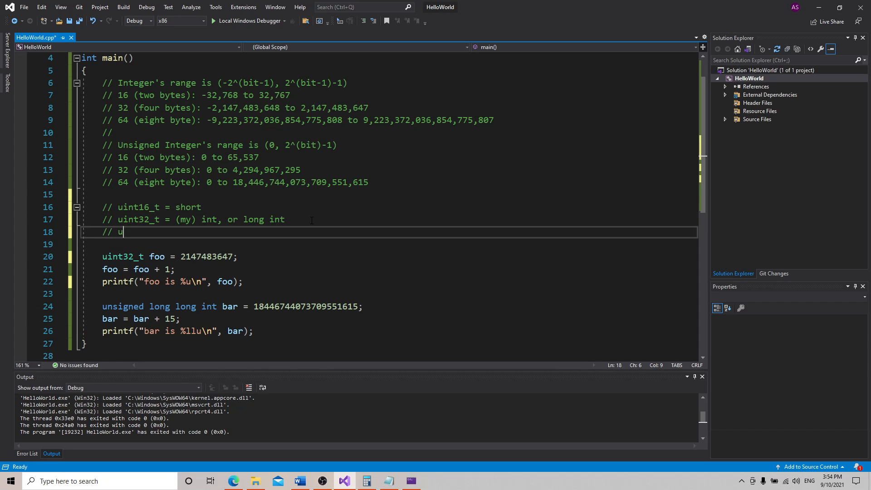
text(int6)
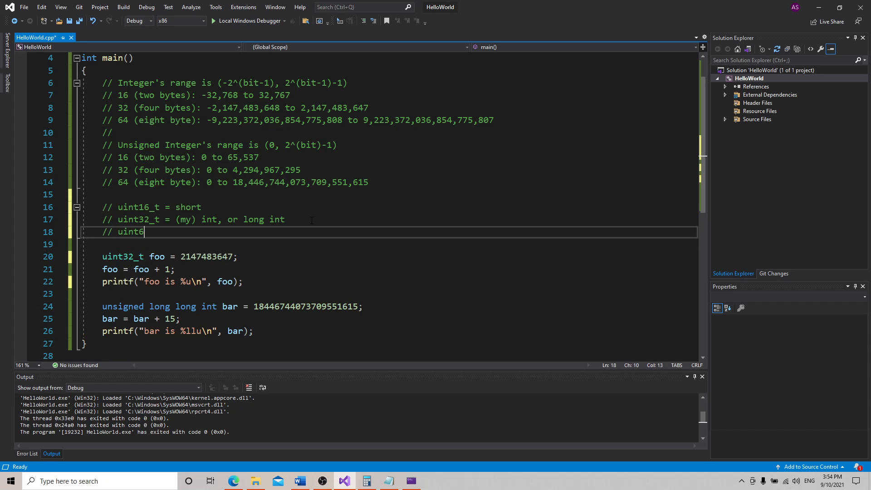
text(4_t =)
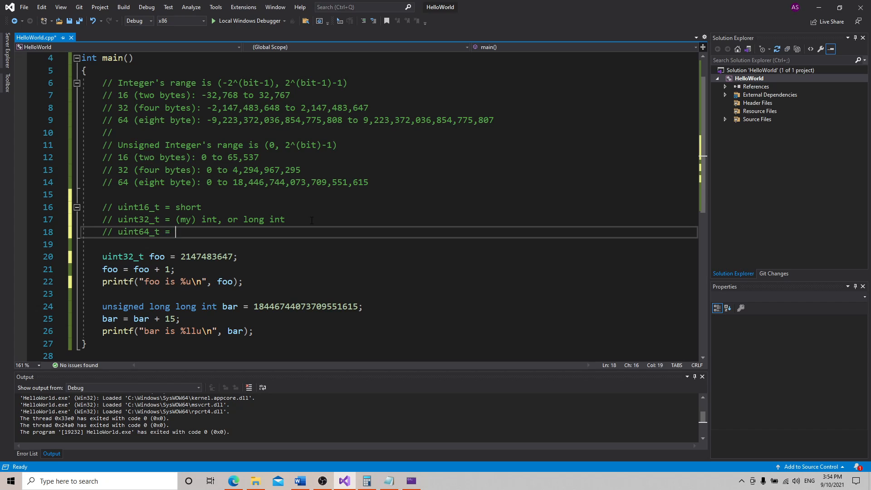
text(long long int)
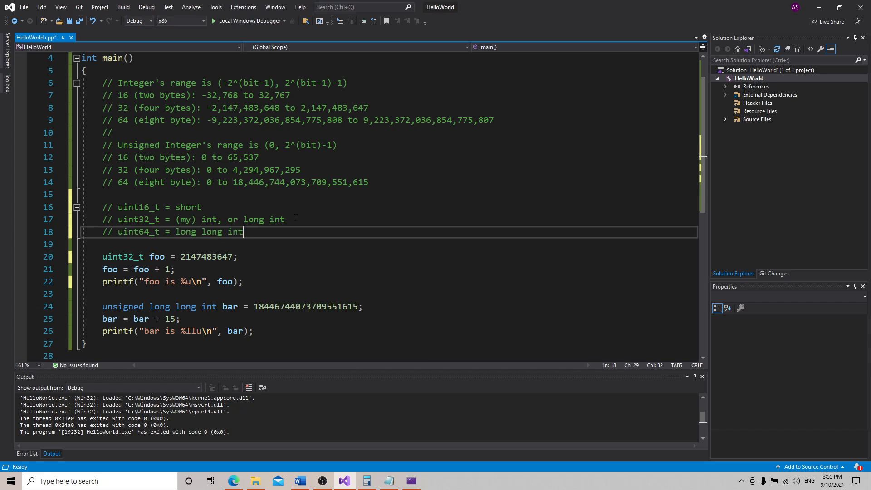
double_click(144, 207)
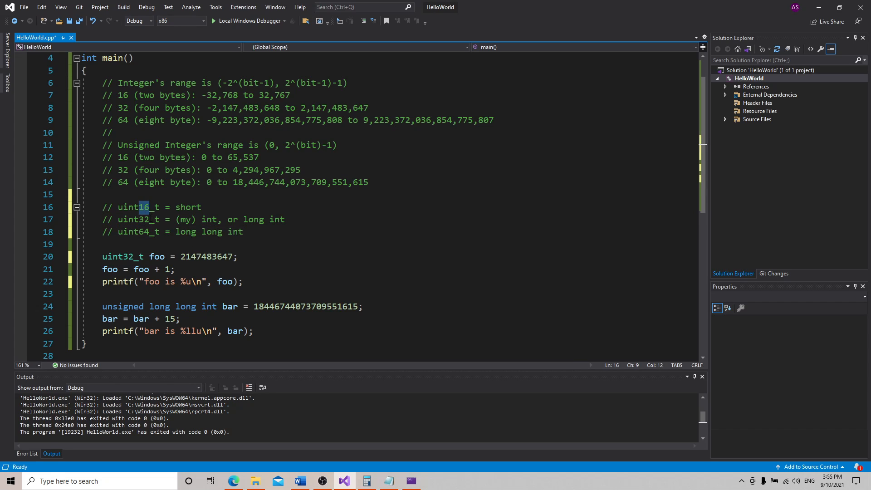
double_click(145, 232)
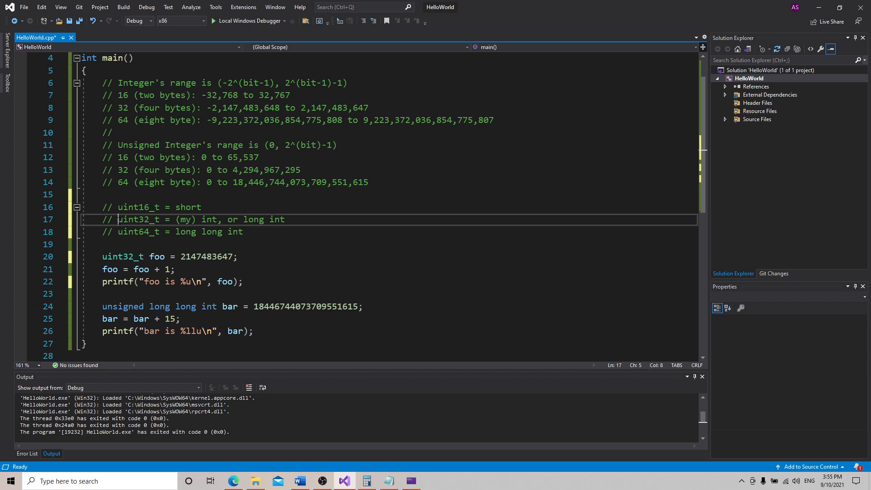
double_click(138, 219)
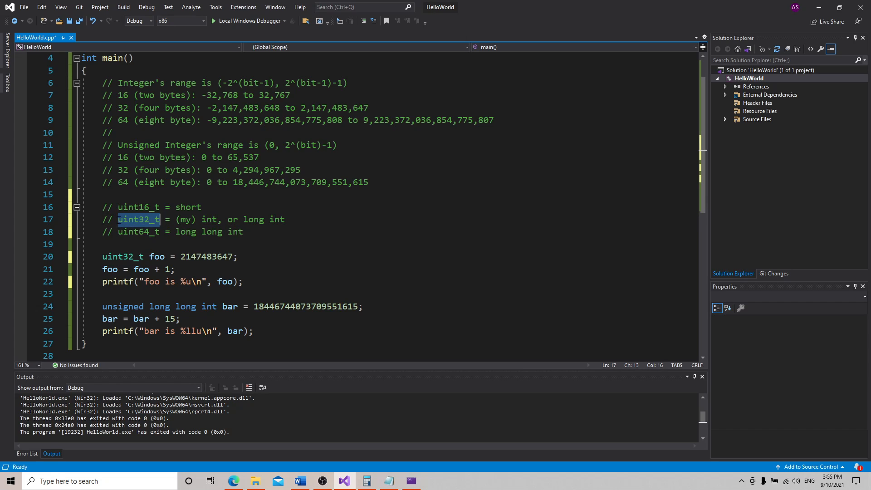
double_click(136, 207)
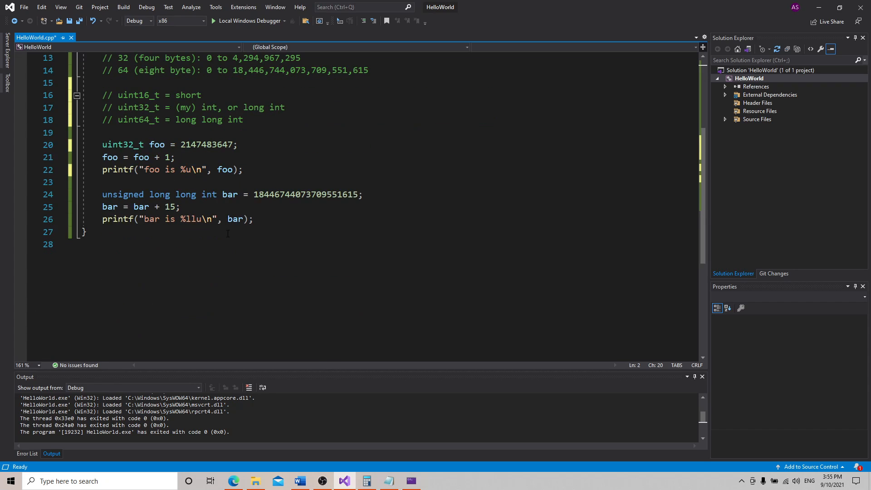
click(84, 232)
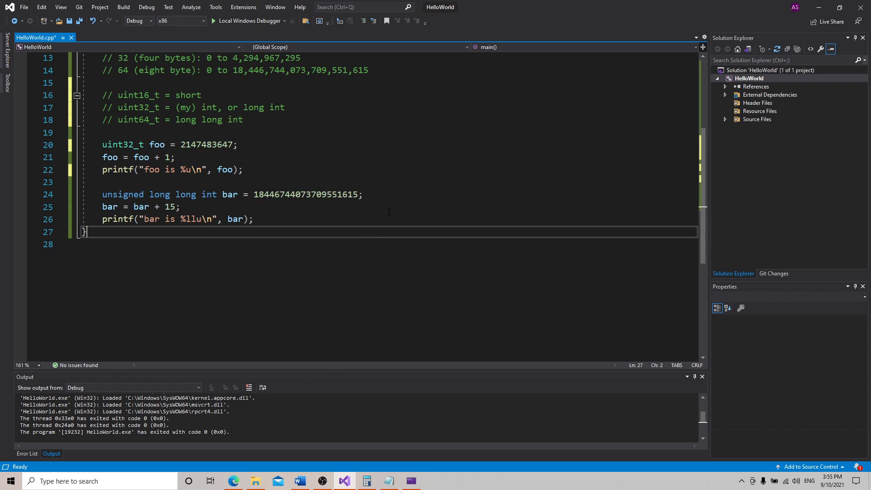